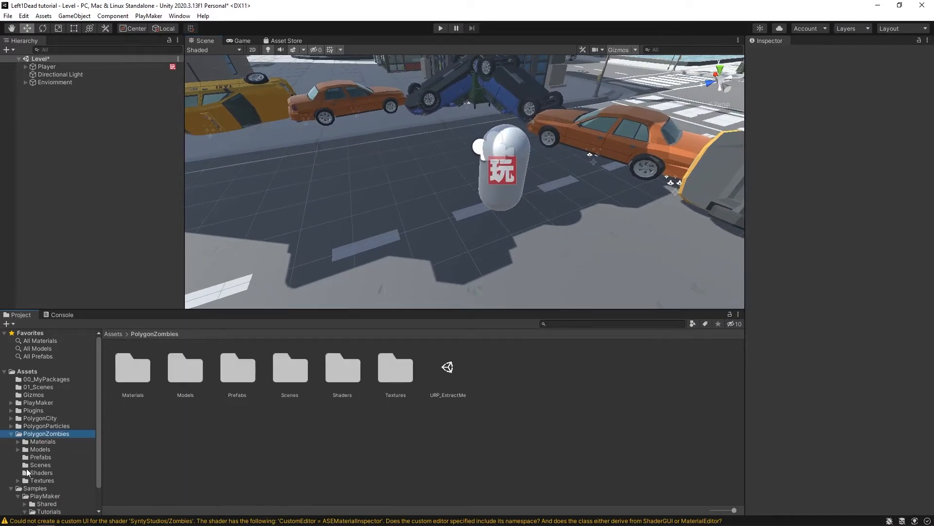
Step: Browse the PolygonZombies Prefabs folder and inspect the Zombie_HotDogSuit_Male_01 prefab
left_click(41, 456)
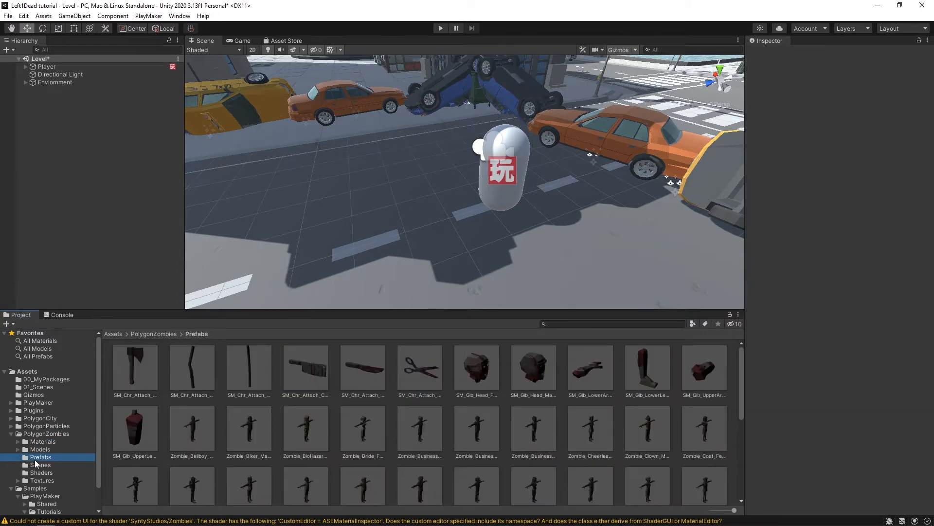
mouse_move(491, 371)
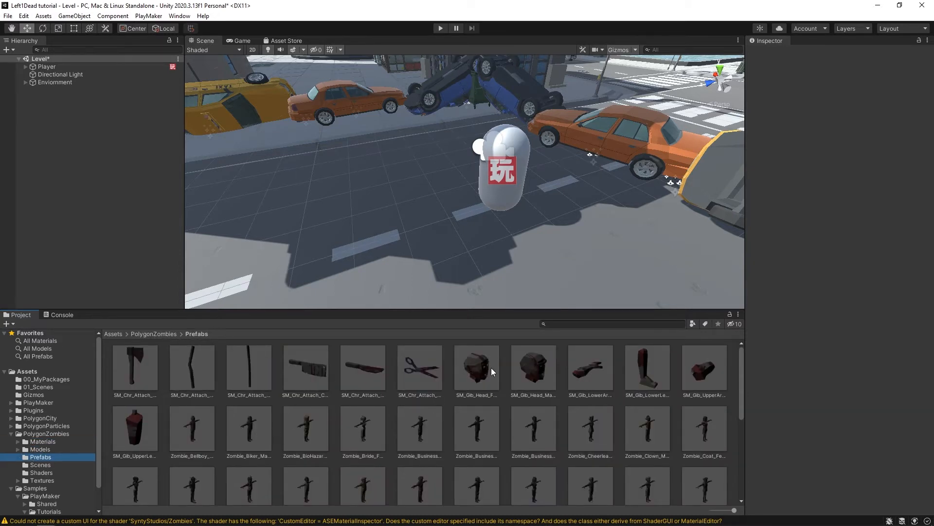
left_click(134, 410)
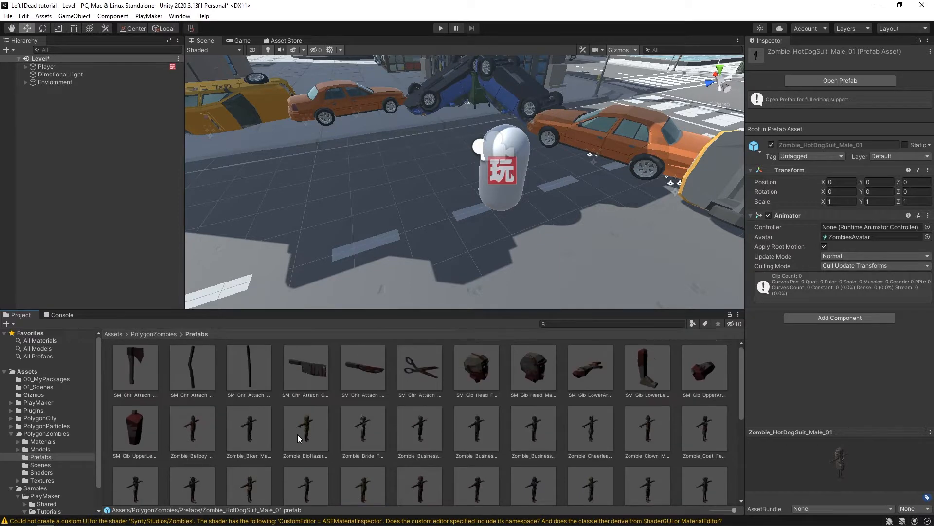
scroll("down", 3)
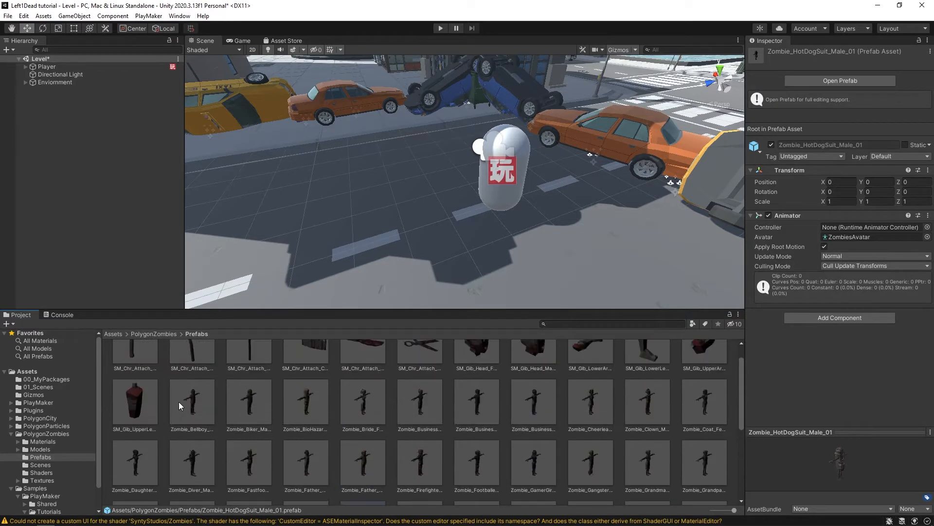
Step: Place Zombie_Bellboy_Male_01 in the scene, expand it and inspect its Root child
left_click(192, 400)
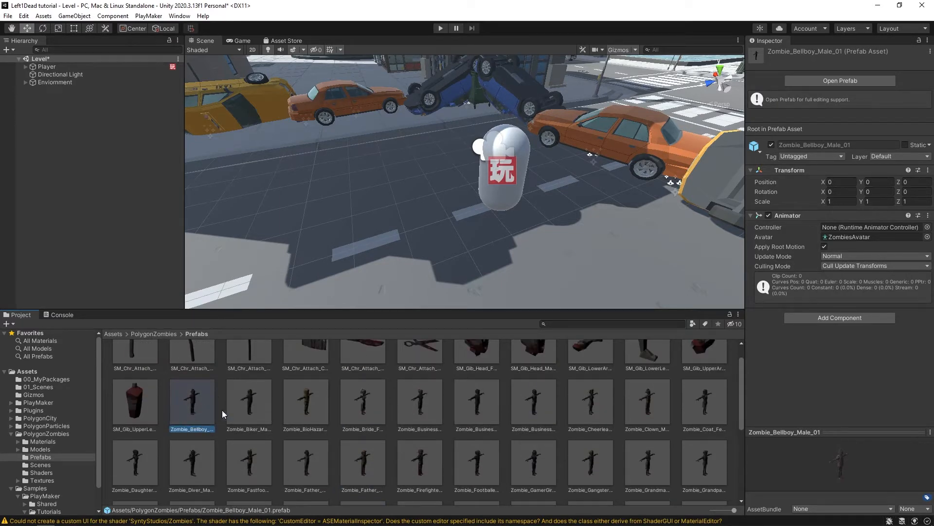
mouse_move(184, 410)
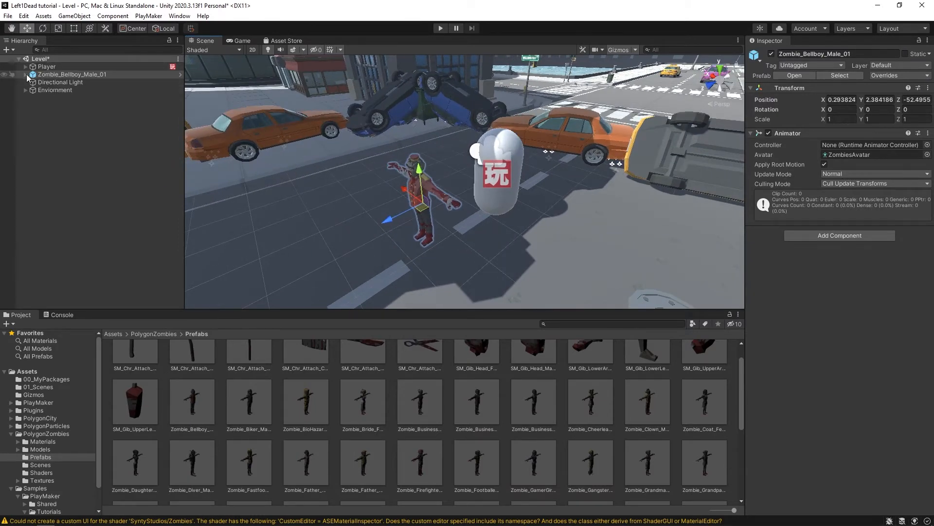
left_click(26, 74)
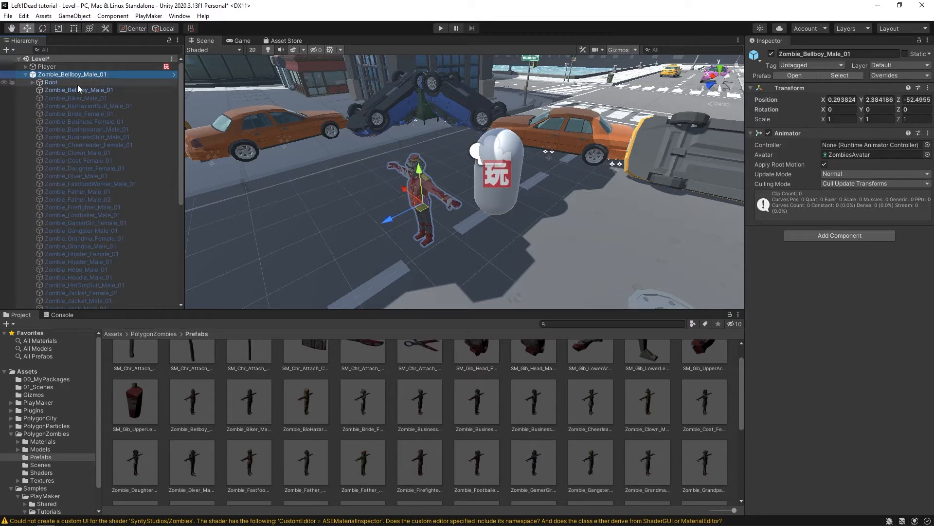
left_click(52, 82)
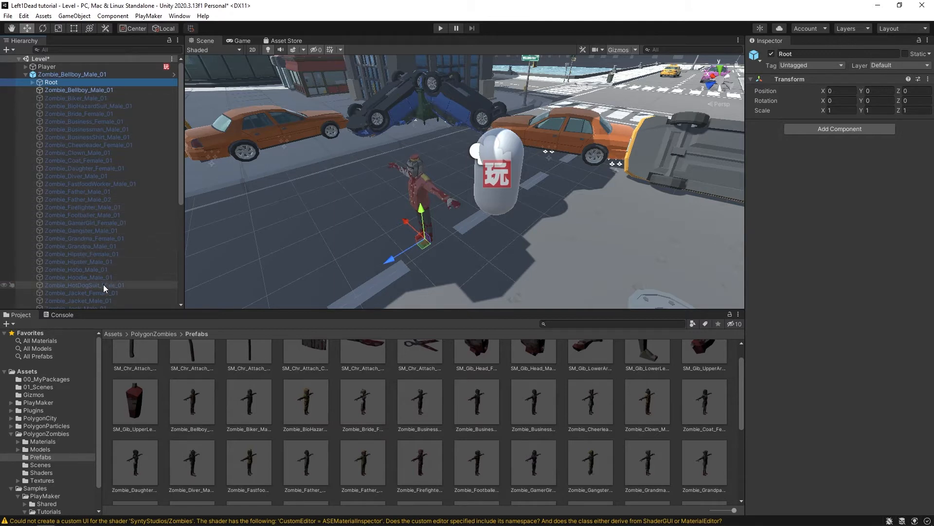
scroll("down", 3)
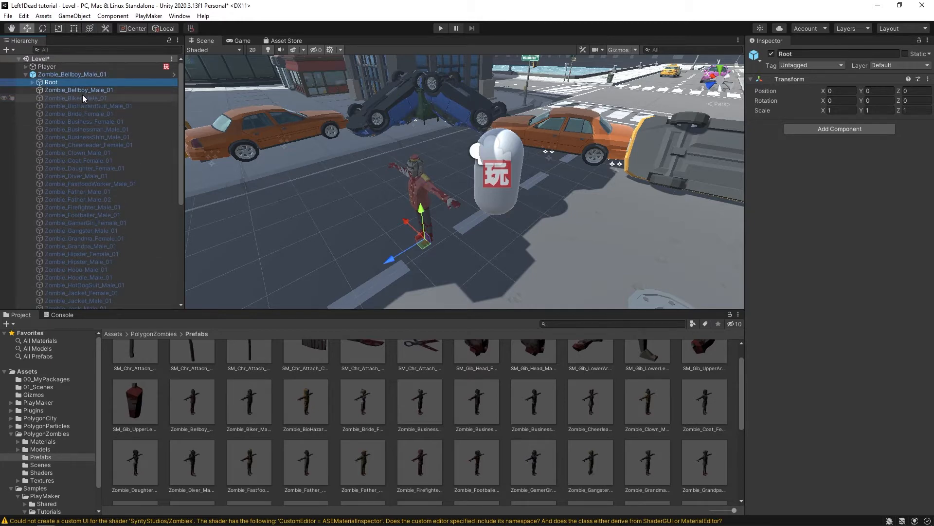
Step: Switch off the bellboy child model and inspect the Grandpa variant child
left_click(76, 90)
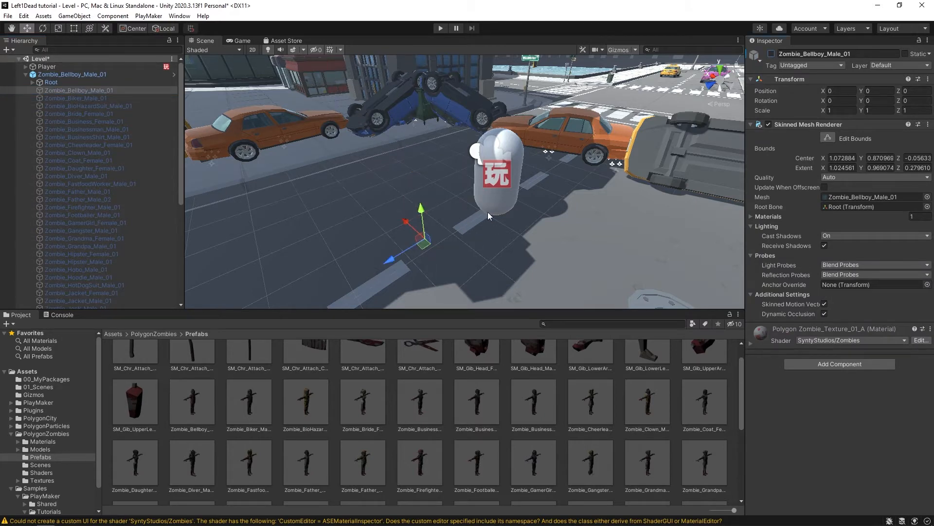
left_click(79, 245)
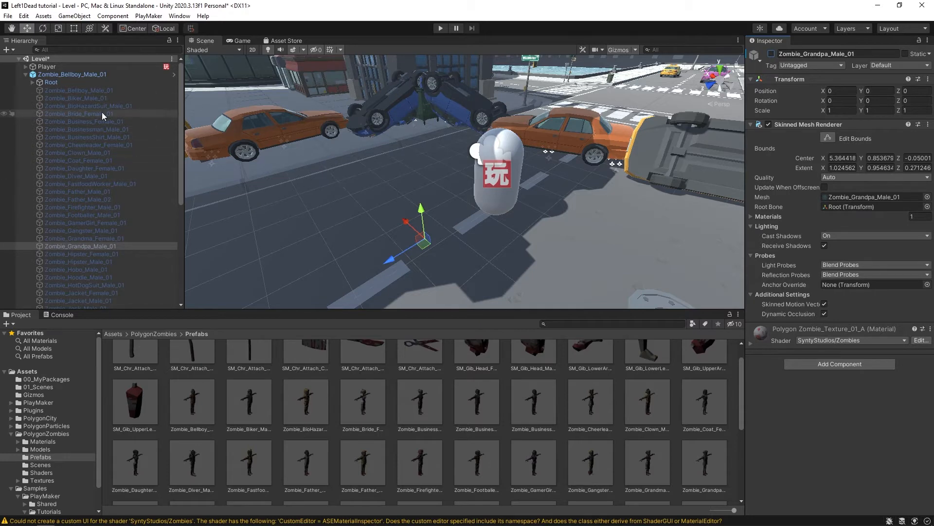
Step: Rename the instance ZombieModels and wrap it in a new empty parent named Zombie
right_click(73, 74)
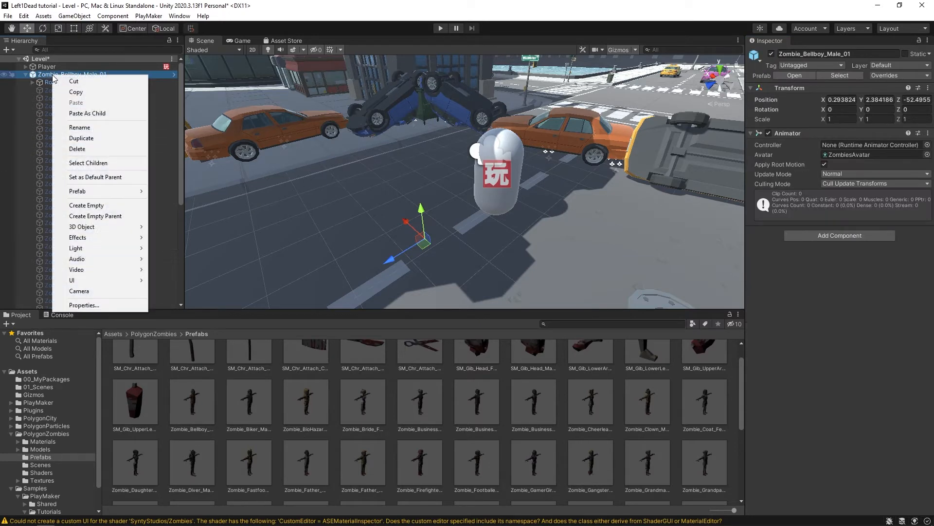
mouse_move(99, 192)
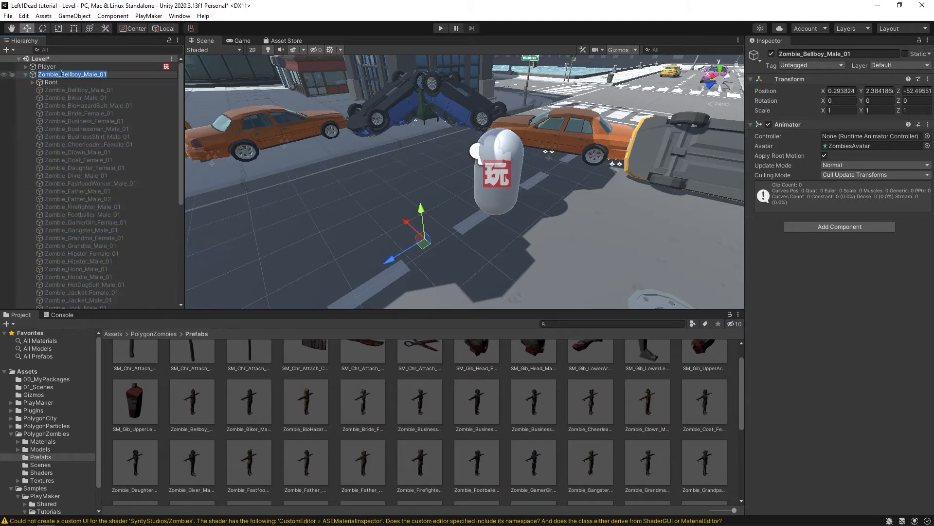
double_click(72, 74)
type("ZombieModels")
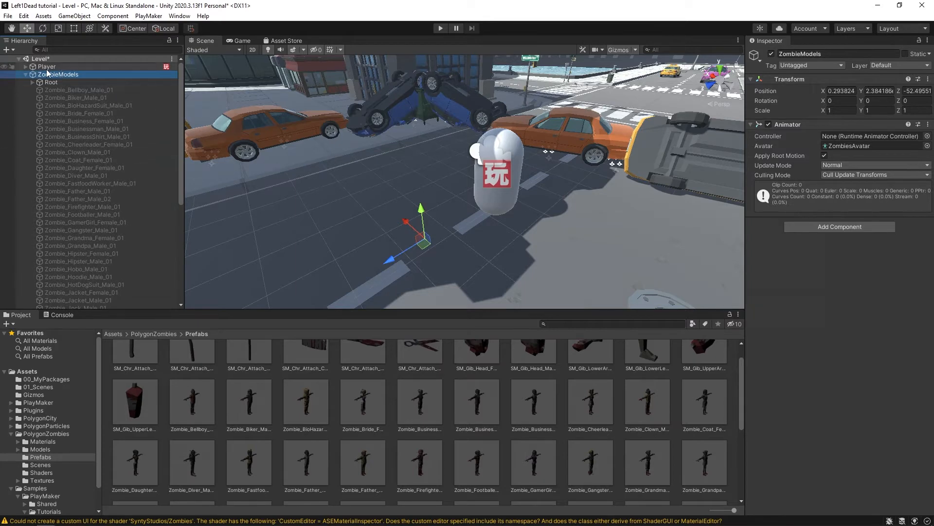
right_click(60, 74)
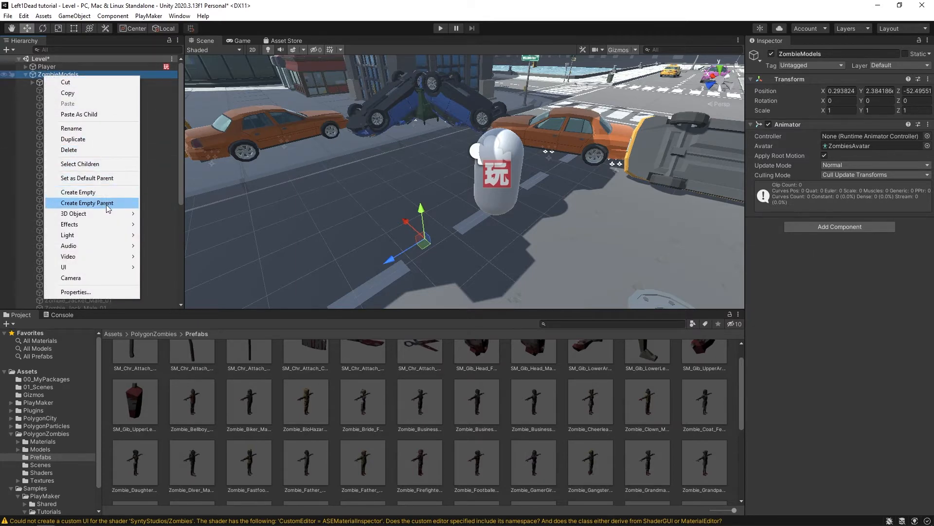
left_click(86, 202)
type("Zombie")
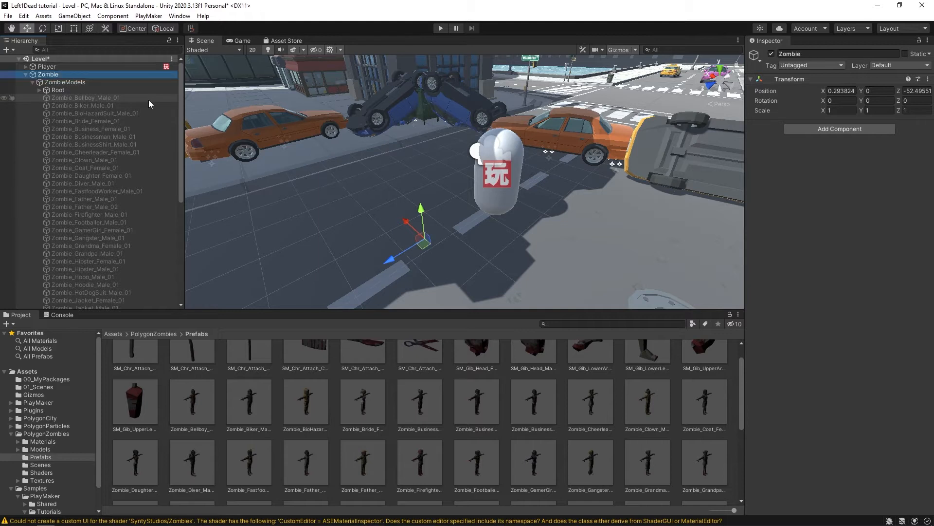
left_click(26, 73)
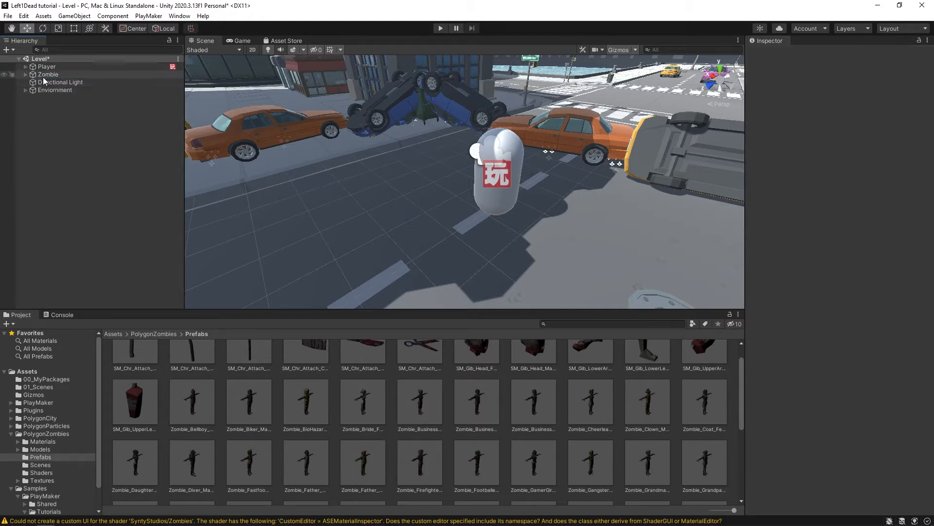
Step: Select the Zombie object to add a PlayMaker FSM with State 1
left_click(47, 74)
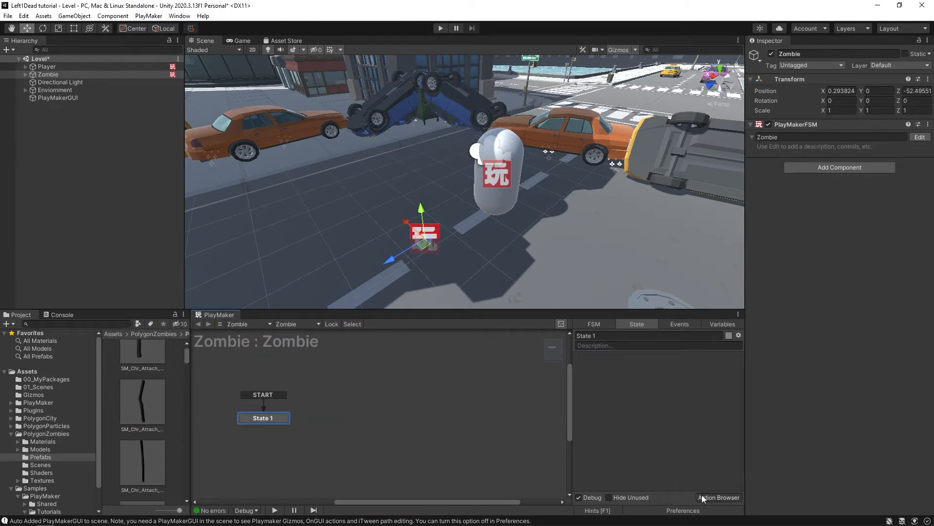
Step: Store a random child of ZombieModels in a new randomCommonZombie variable
left_click(719, 498)
type("get random chil")
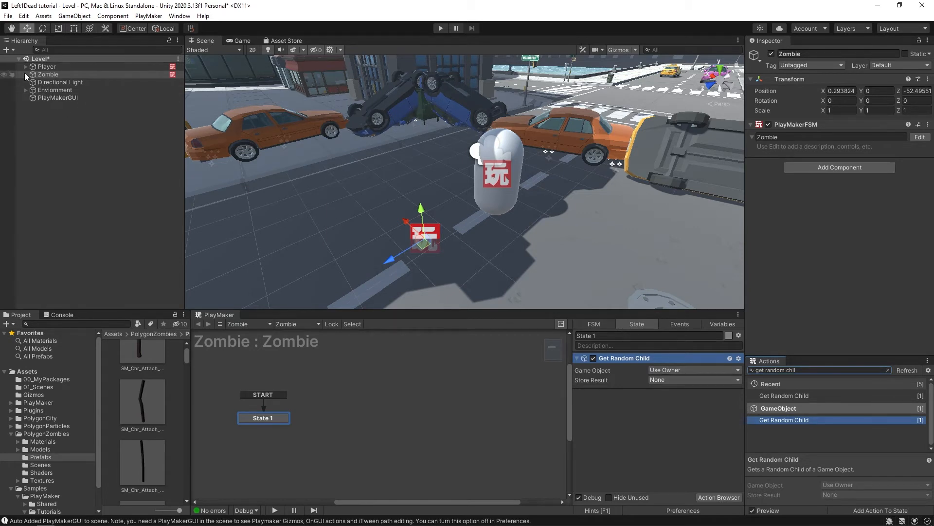
left_click(64, 82)
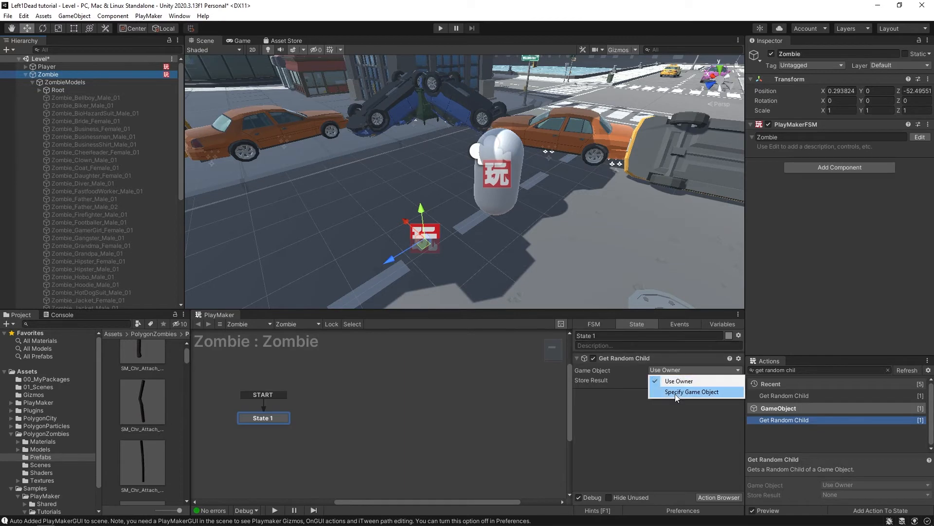
left_click(692, 391)
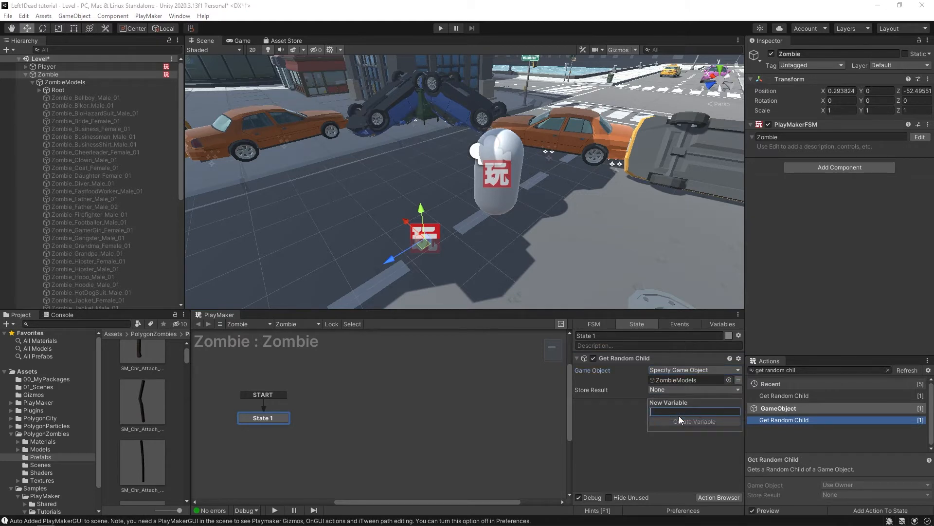
type("randomCommonZomb")
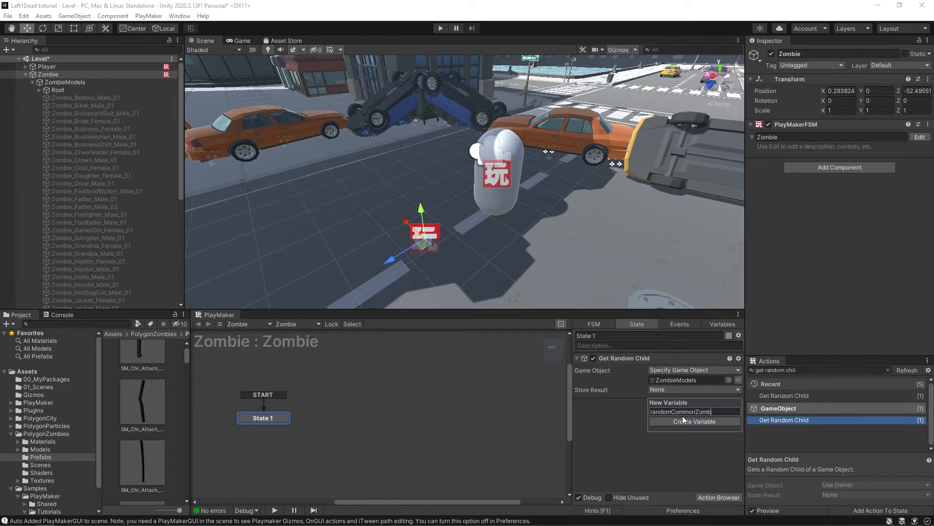
left_click(695, 422)
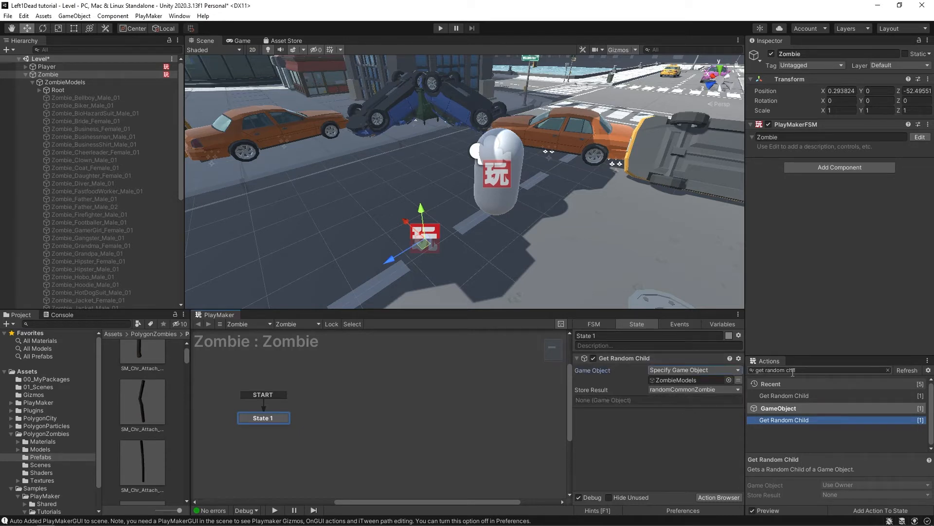
Step: Add Activate Game Object targeting randomCommonZombie with Recursive unticked
type("activate gam")
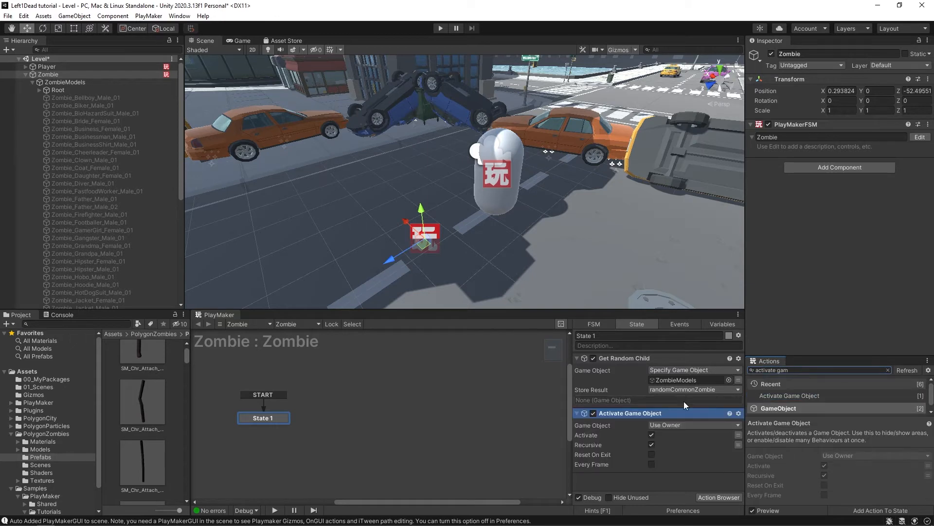
left_click(691, 424)
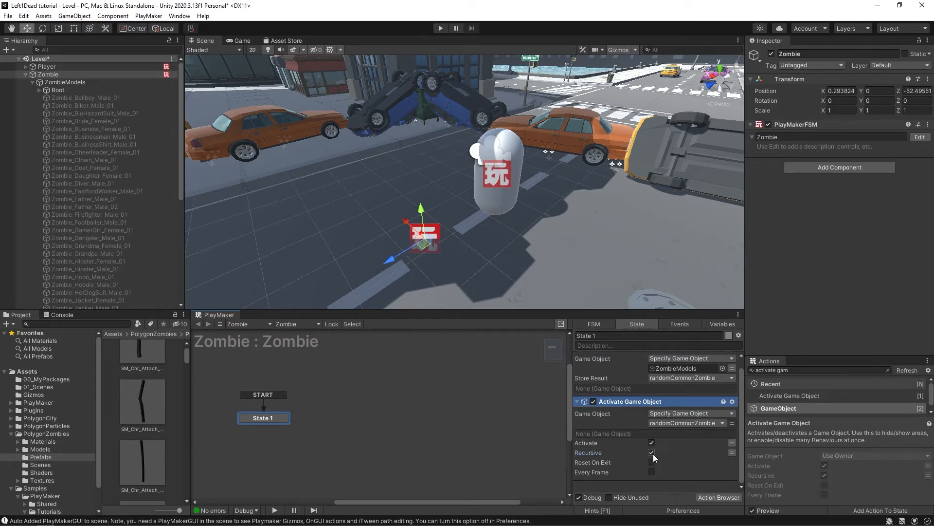
left_click(651, 451)
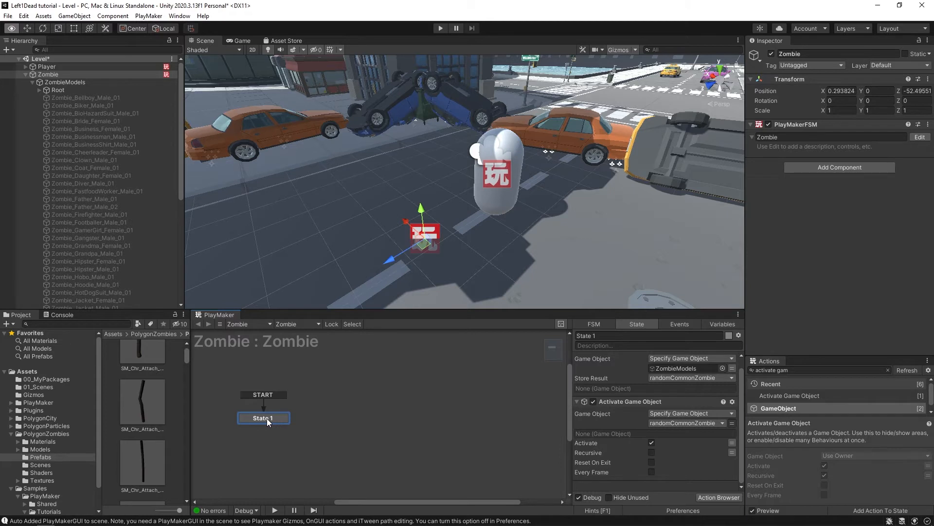
Step: Add a FINISHED transition to a new State 2 and rename State 1 'Choose random model'
left_click(264, 418)
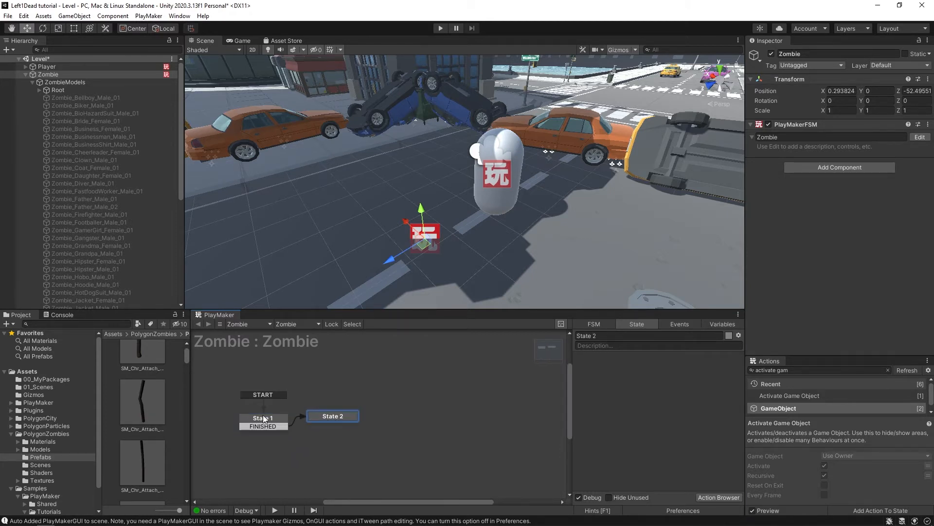
left_click(263, 417)
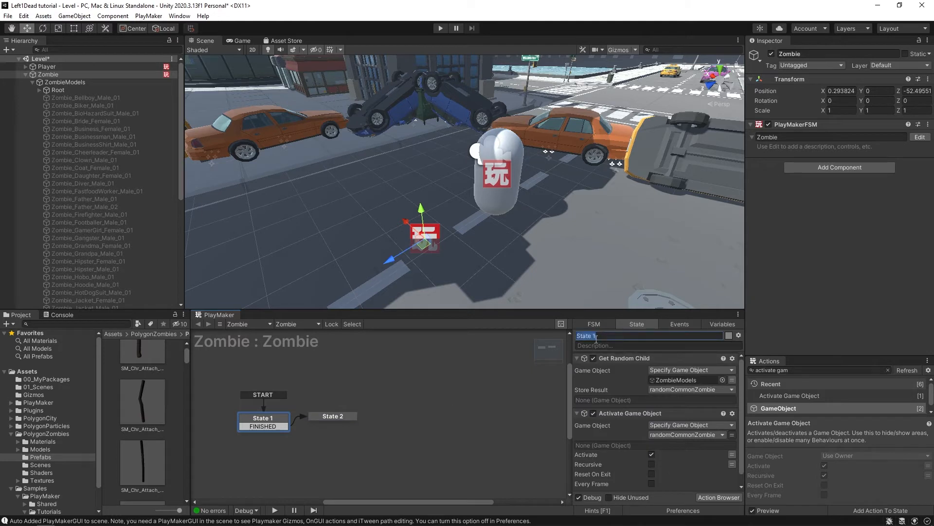
type("Choose random m")
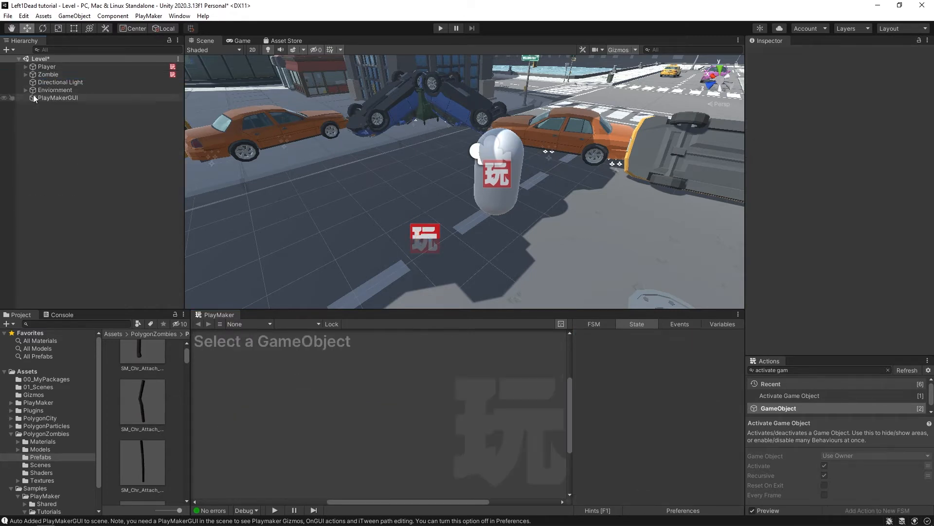
Step: Duplicate the Zombie twice and play-test that the three zombies show different models
left_click(48, 74)
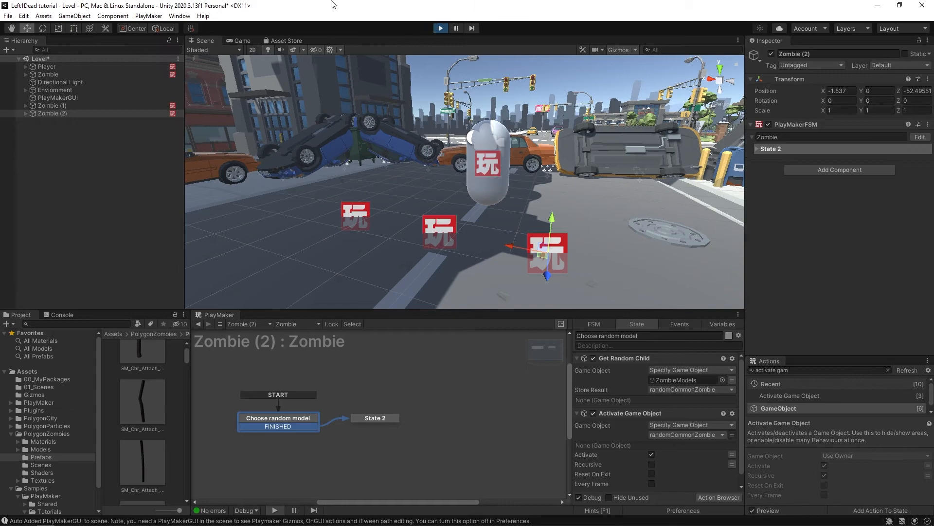
left_click(237, 41)
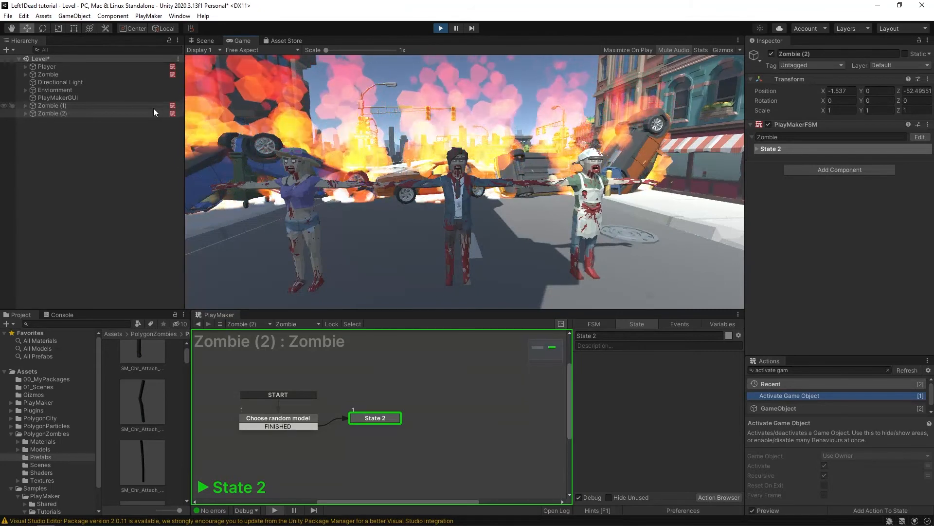
left_click(203, 40)
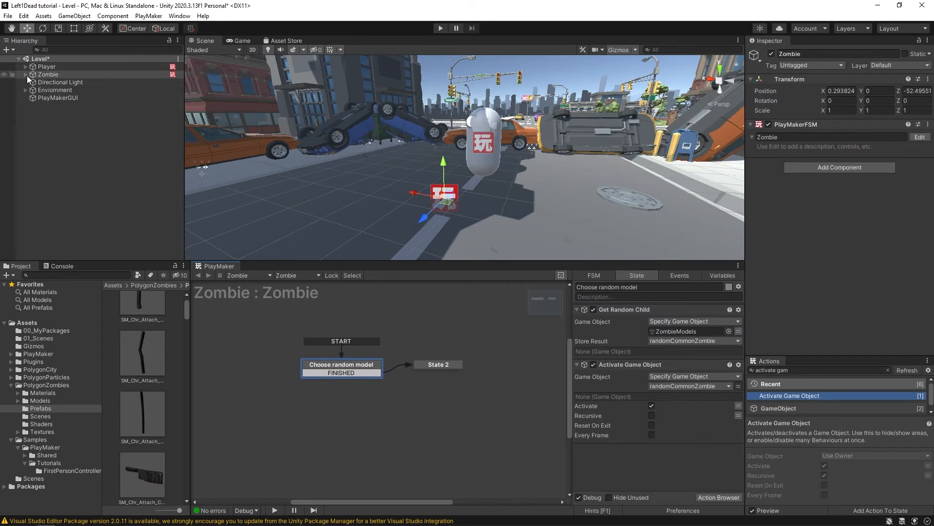
Step: Inspect ZombieModels' Root and model children, then search for a Game Object Compare action
left_click(26, 74)
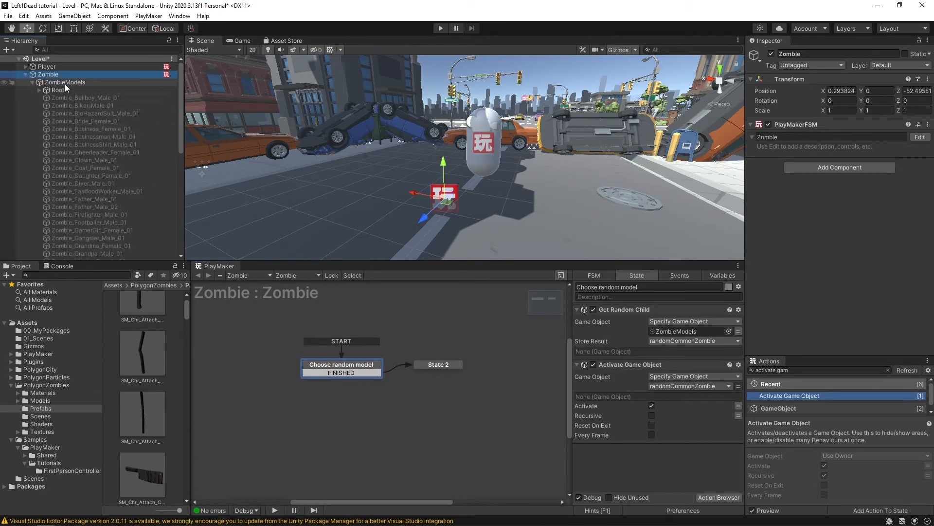
left_click(64, 82)
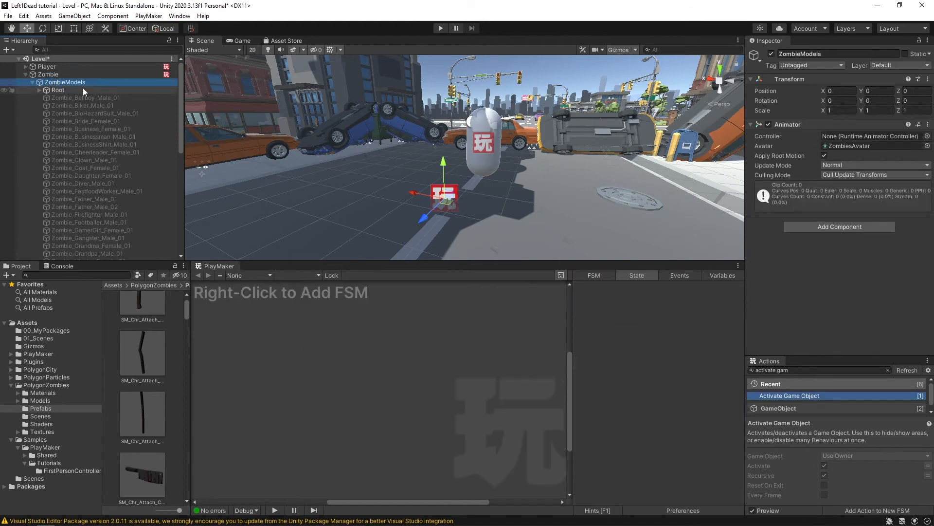
left_click(58, 90)
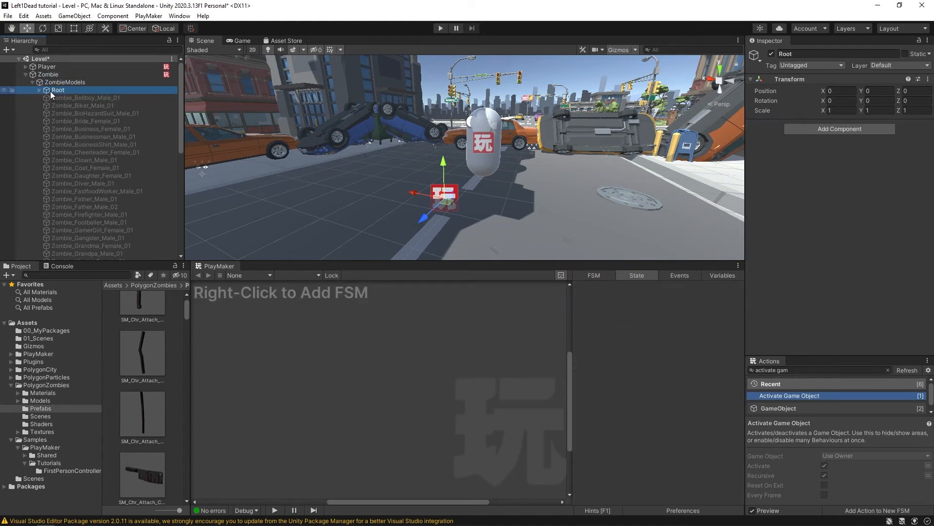
left_click(93, 128)
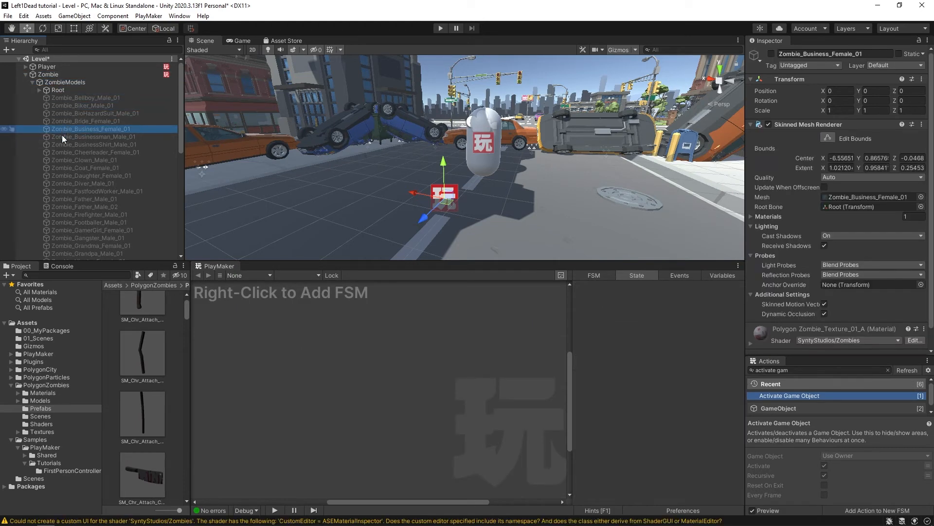
left_click(86, 97)
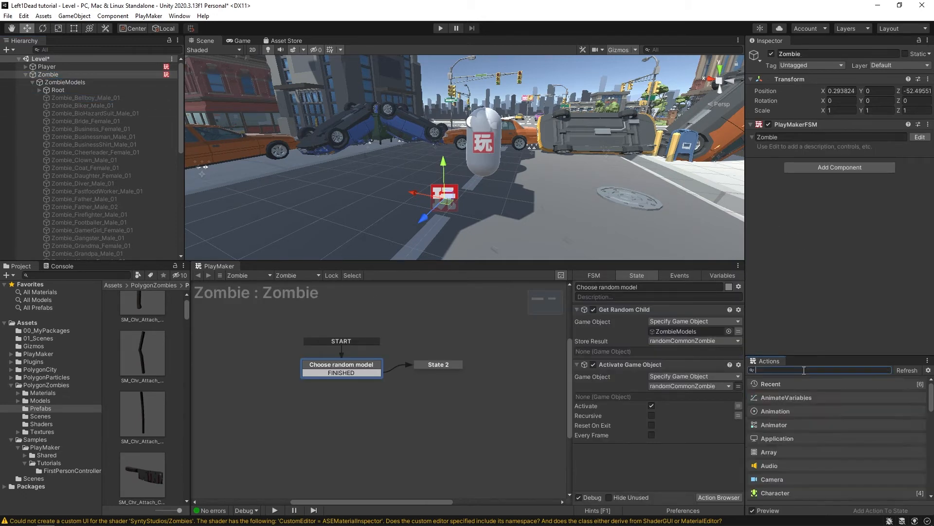
type("compare gam")
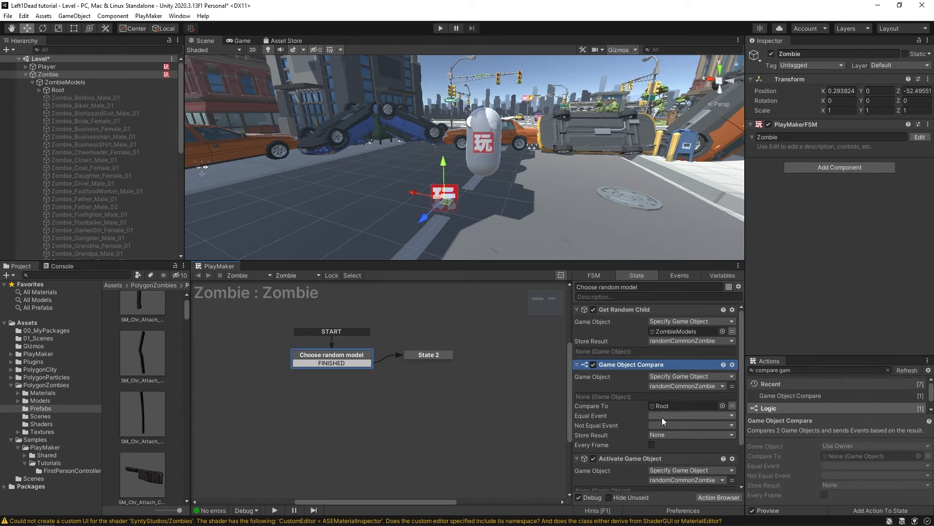
Step: Create the tryAgain equal event for the Root match, looping back to Choose random model
left_click(691, 415)
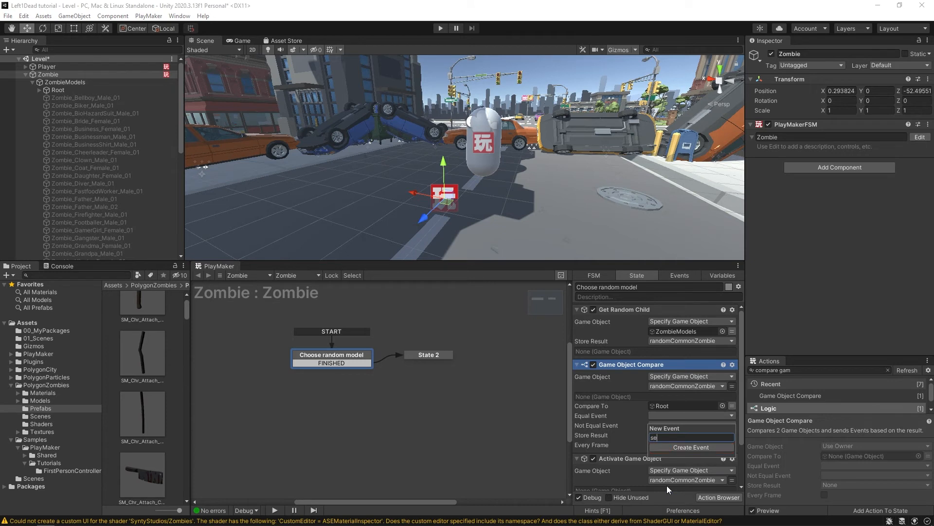
type("sendBack")
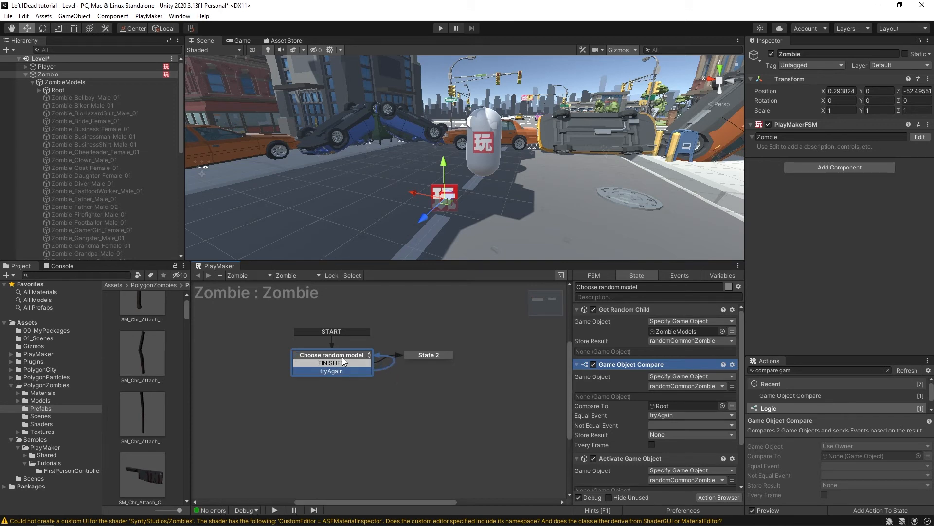
Step: Style the tryAgain transition with Link Start locked to the left and Link Color yellow
right_click(332, 370)
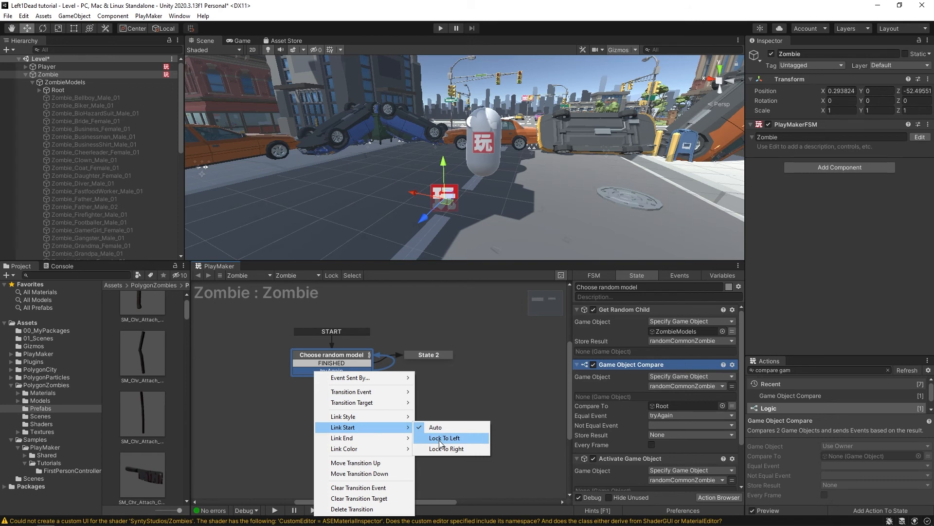
left_click(444, 437)
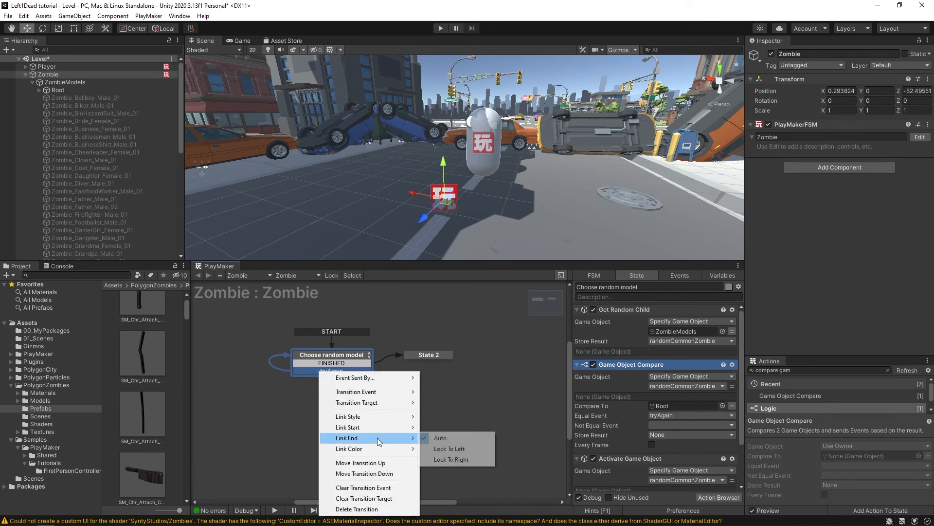
mouse_move(347, 448)
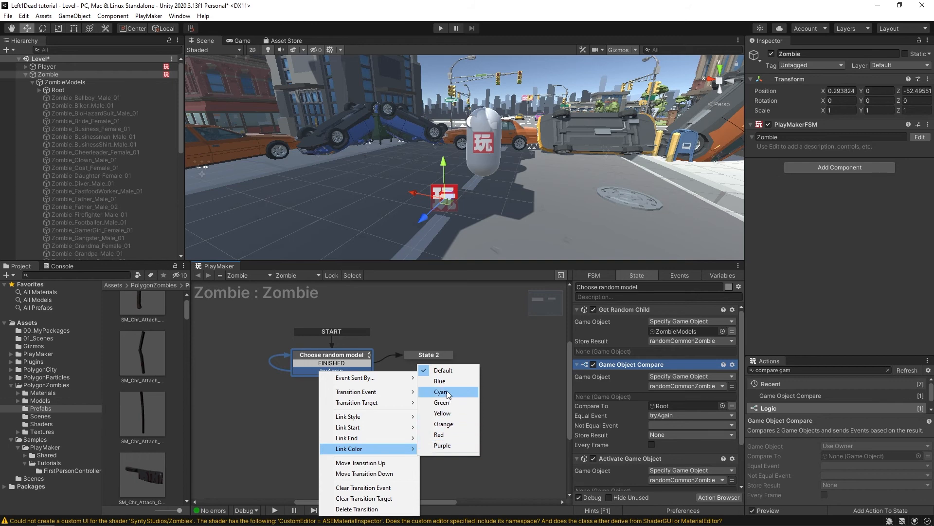
left_click(440, 392)
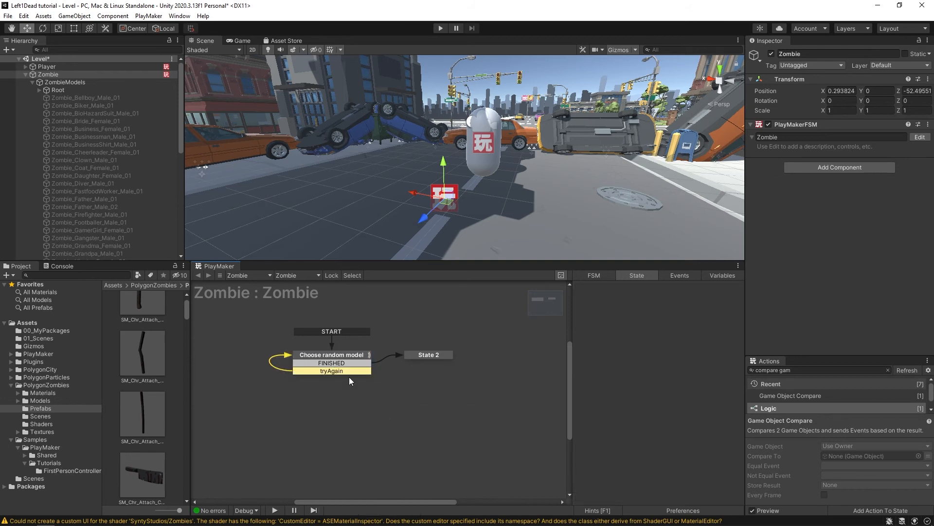
Step: Move the tryAgain transition above FINISHED in the Choose random model state
left_click(331, 354)
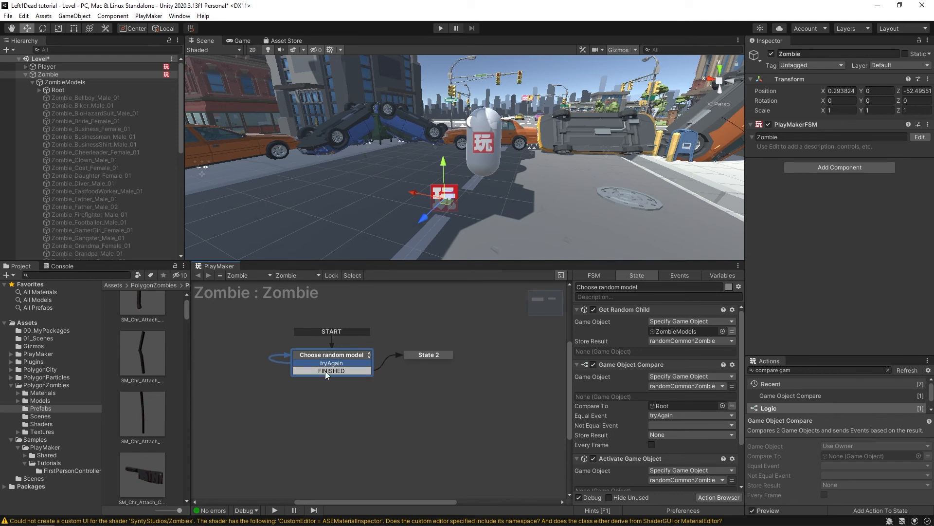
left_click(331, 354)
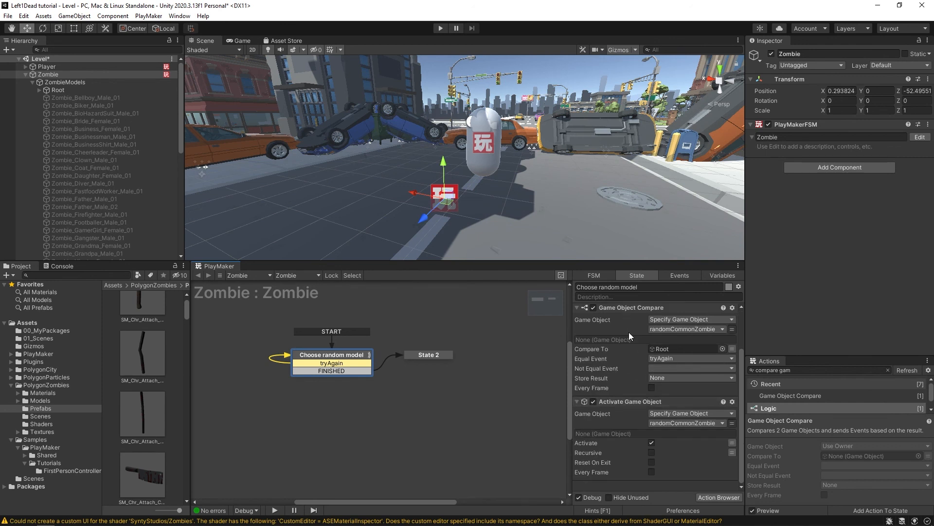
mouse_move(670, 430)
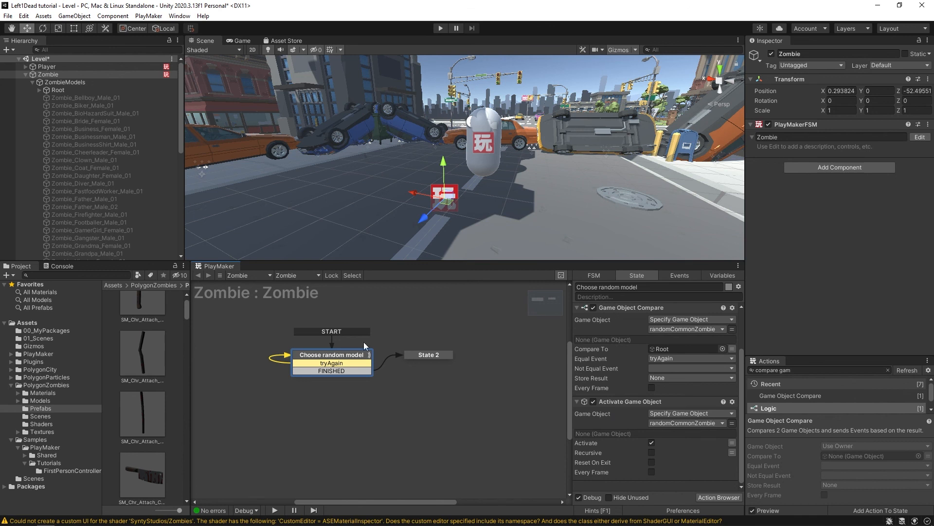
mouse_move(468, 320)
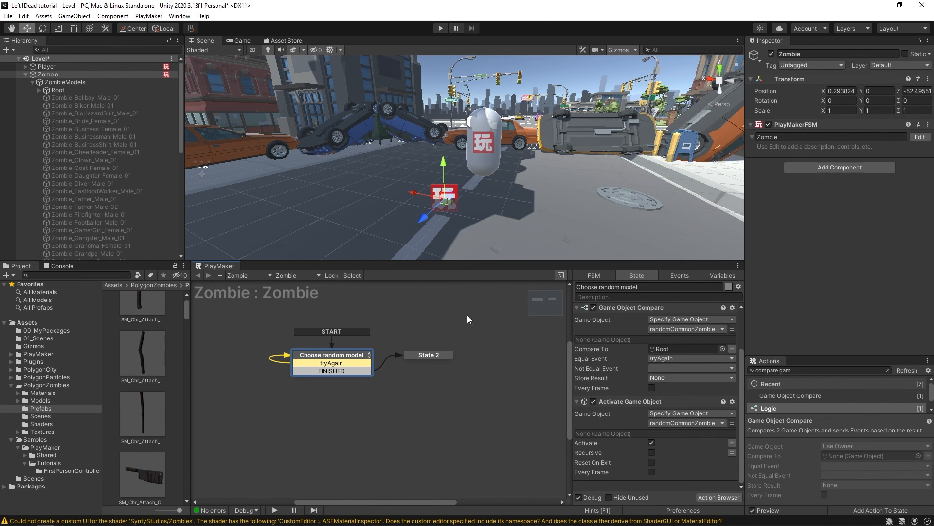
mouse_move(418, 400)
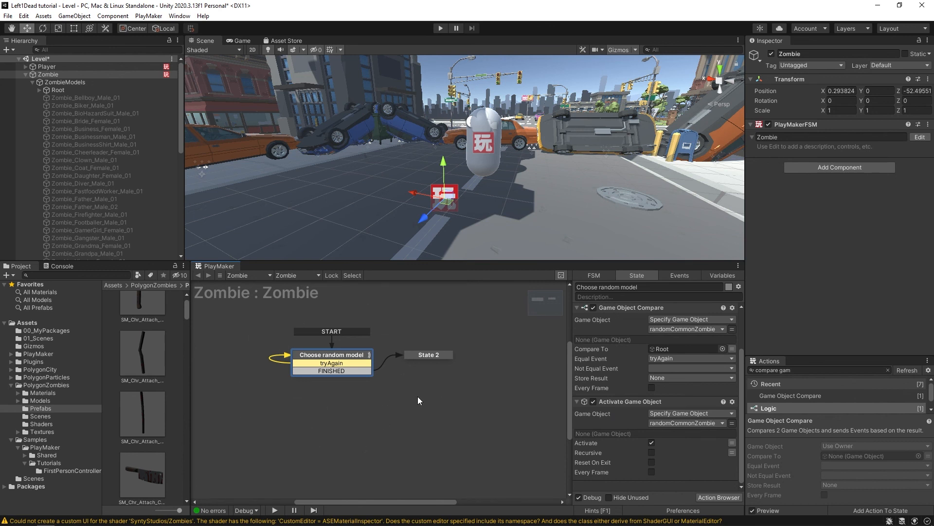